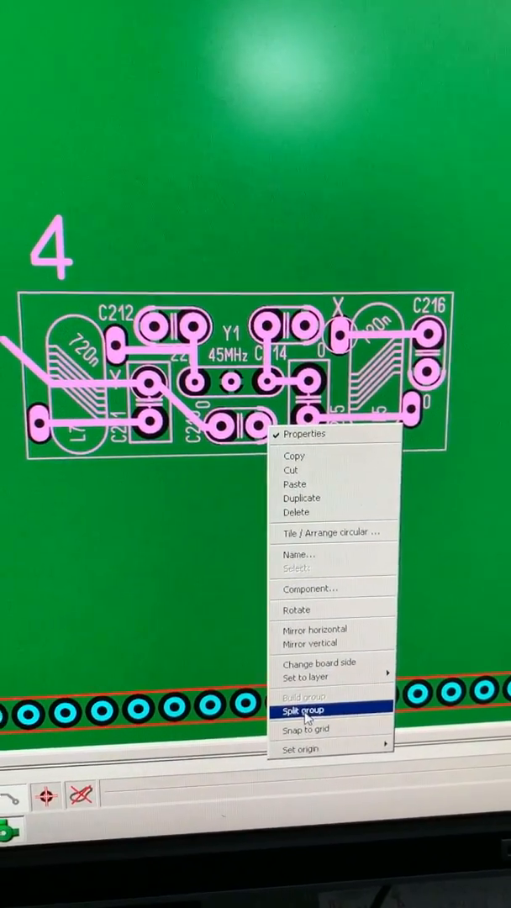
# - Split the 45MHz crystal filter group on board section 4 into separate components
pyautogui.click(304, 711)
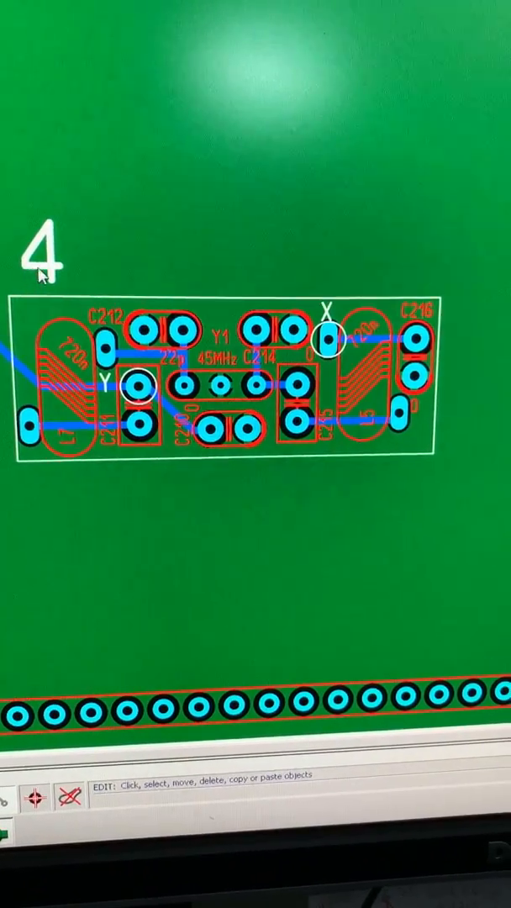